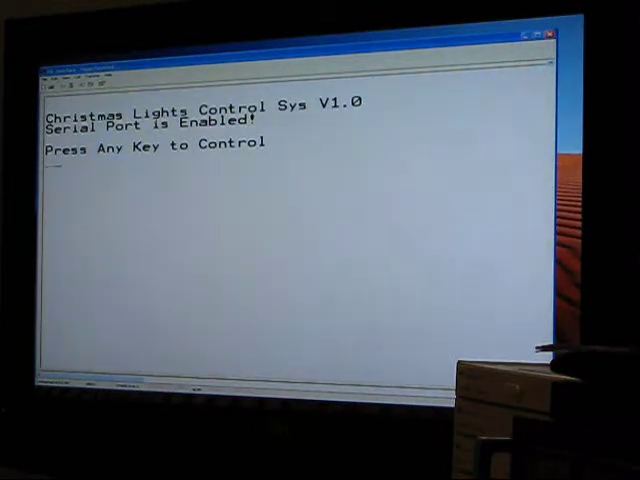
Step: Enter the light controller's control mode to begin selecting a channel
key("enter")
type("5")
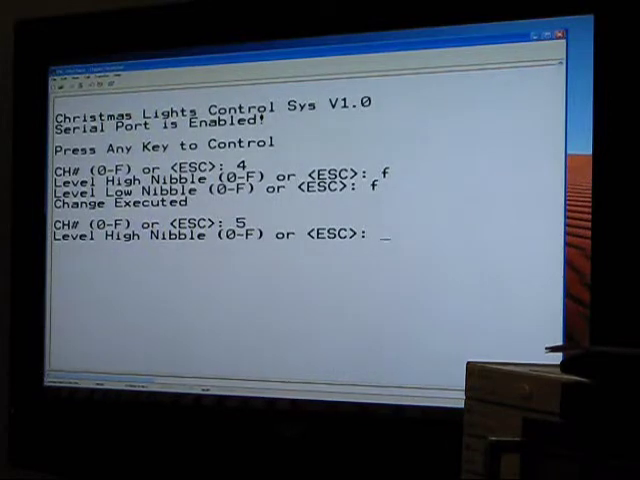
Step: Enter f nibbles to set channel 5 to full brightness FF
type("f")
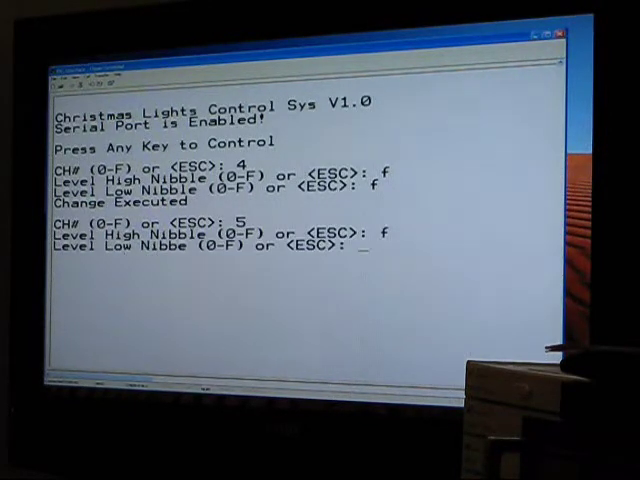
type("f")
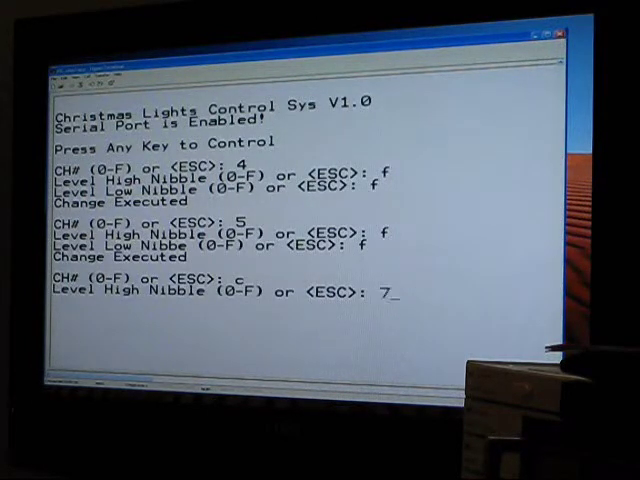
Step: Enter nibbles 7, 7, d to set channel C to 77 and re-set channel 5 to 7D
type("7")
type("5")
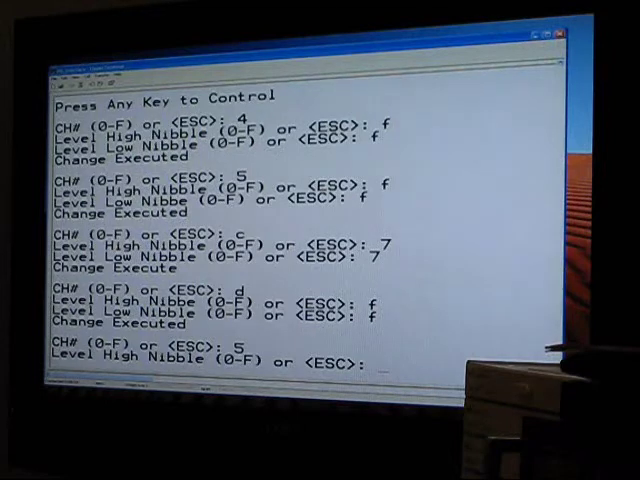
type("7")
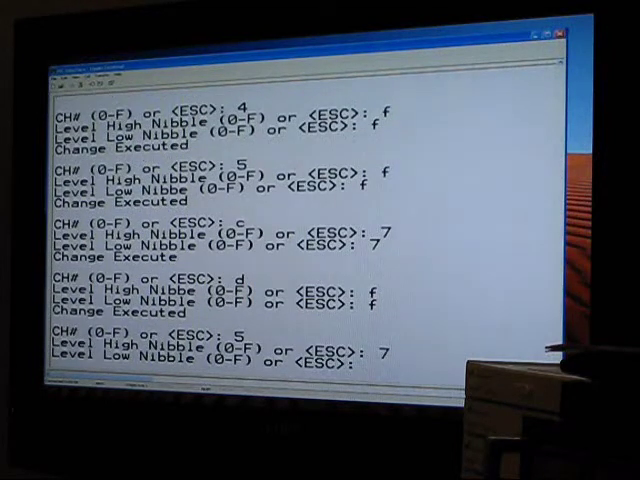
type("d")
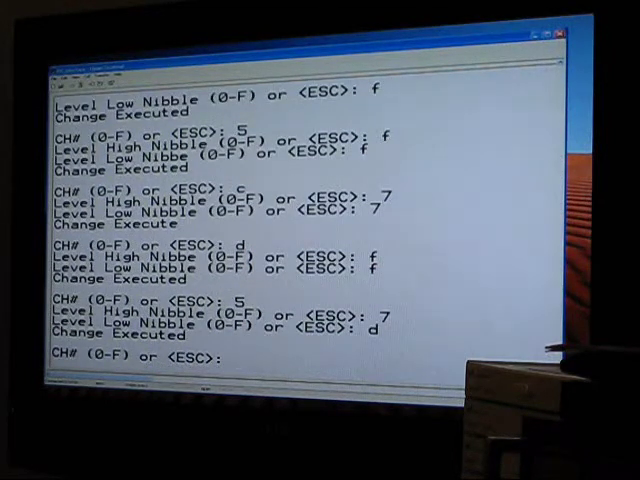